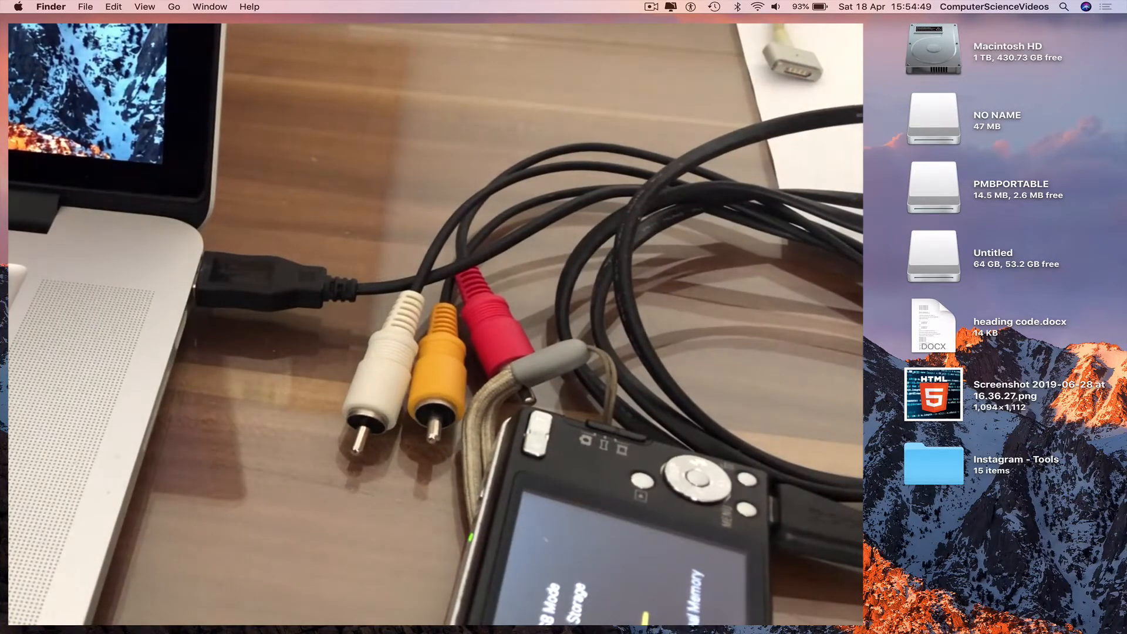
Open the Untitled memory card and navigate into MP_ROOT > 101MNV01.
{"action": "double_click", "coordinate": [932, 256]}
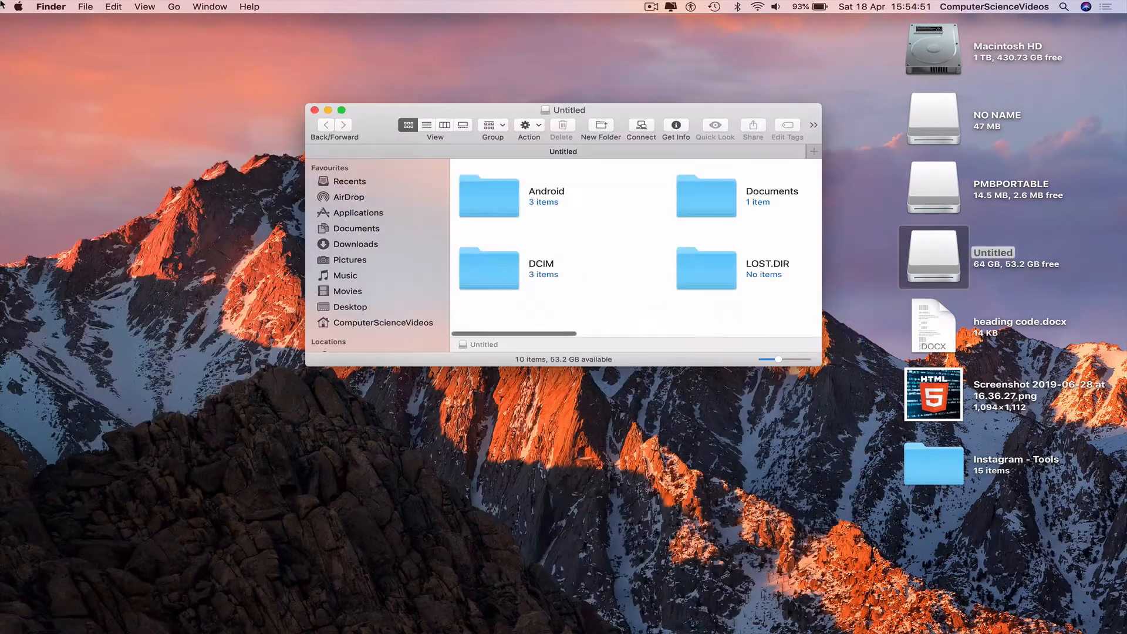
{"action": "left_click", "coordinate": [342, 110]}
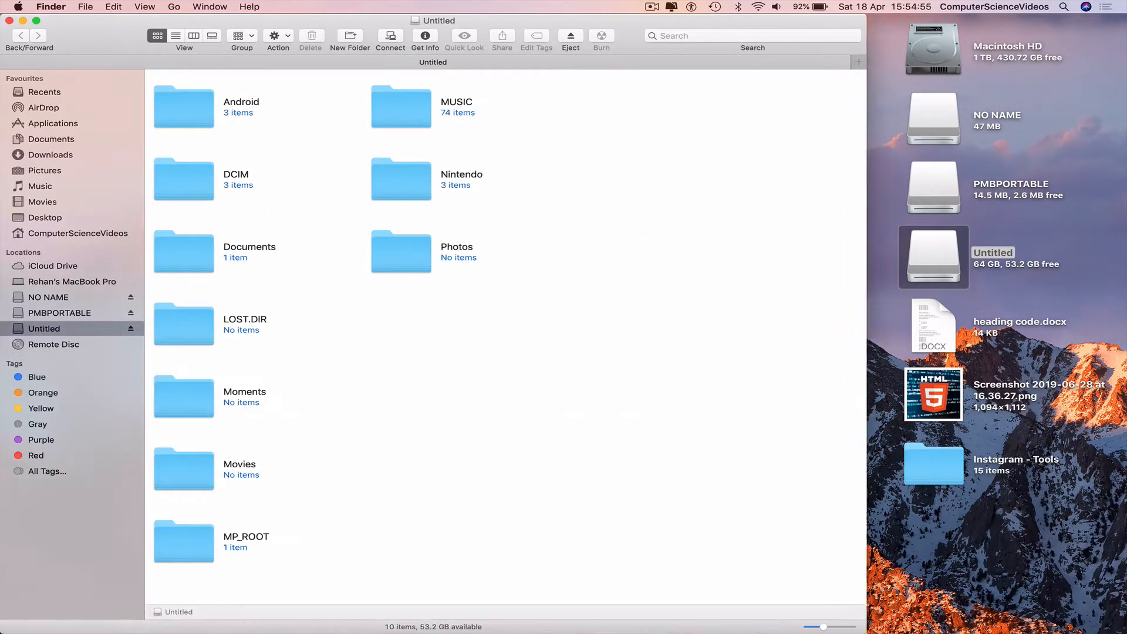
{"action": "mouse_move", "coordinate": [242, 503]}
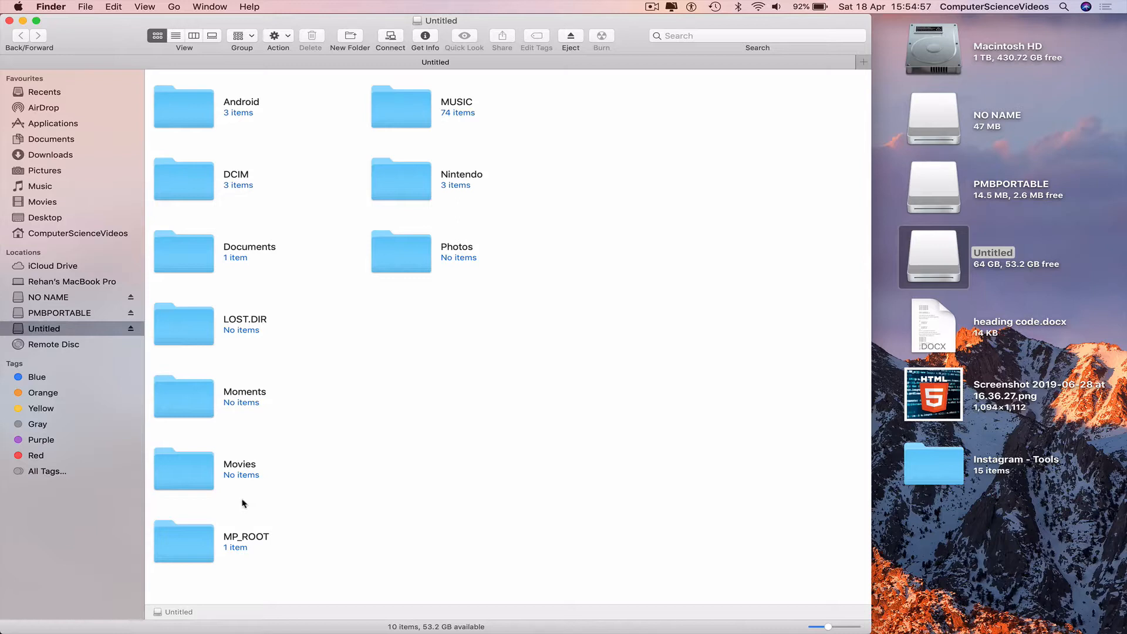
{"action": "double_click", "coordinate": [183, 535]}
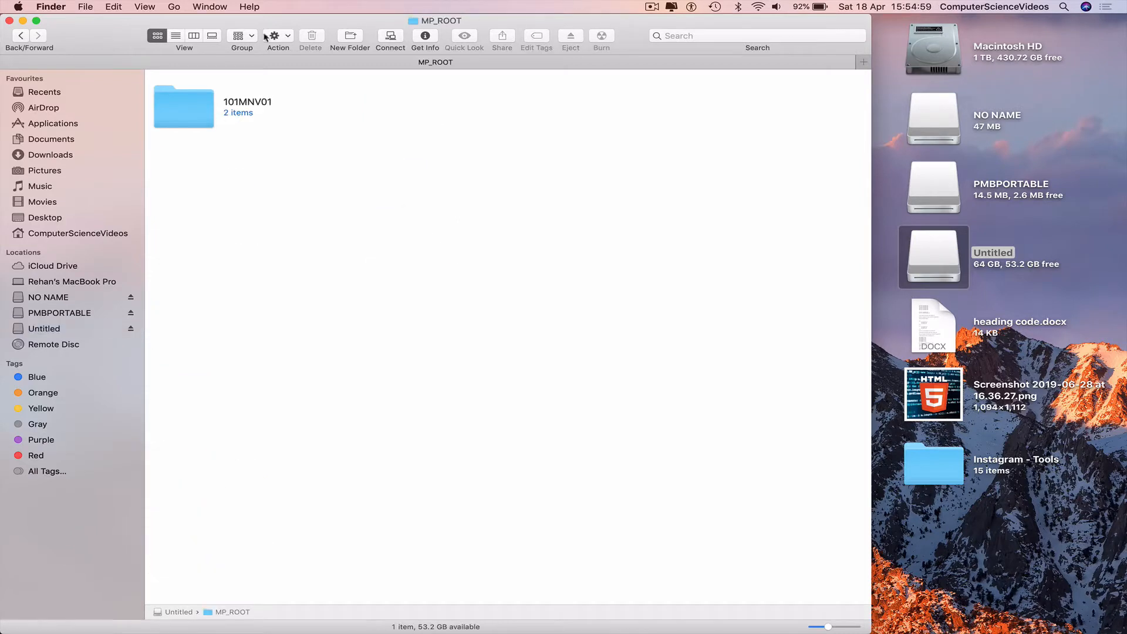
{"action": "mouse_move", "coordinate": [408, 173]}
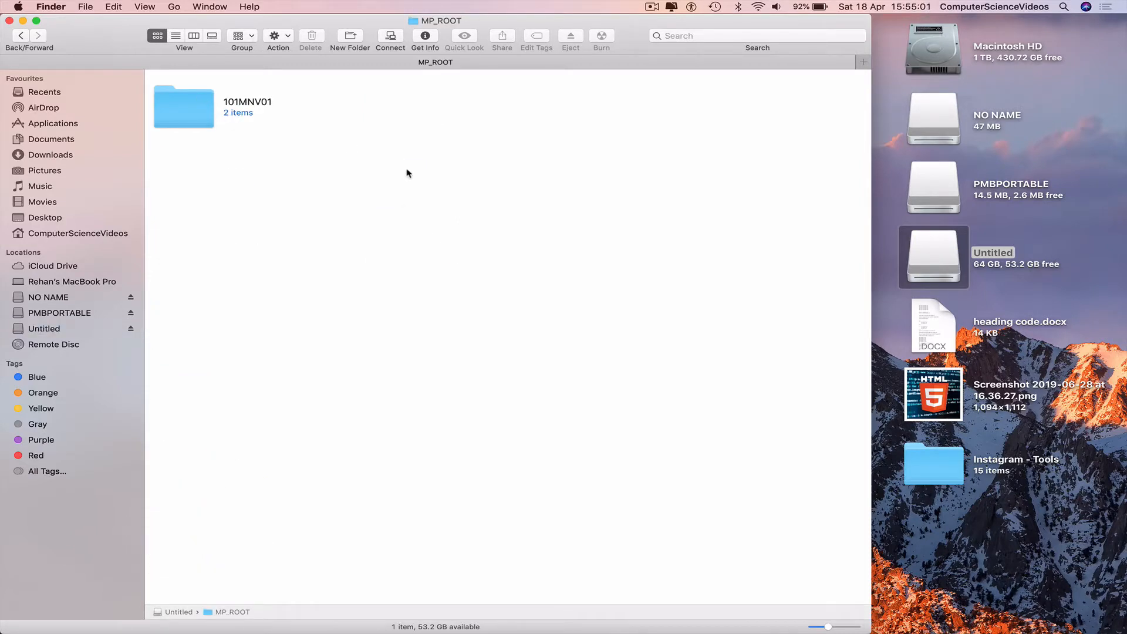
{"action": "left_click", "coordinate": [182, 106]}
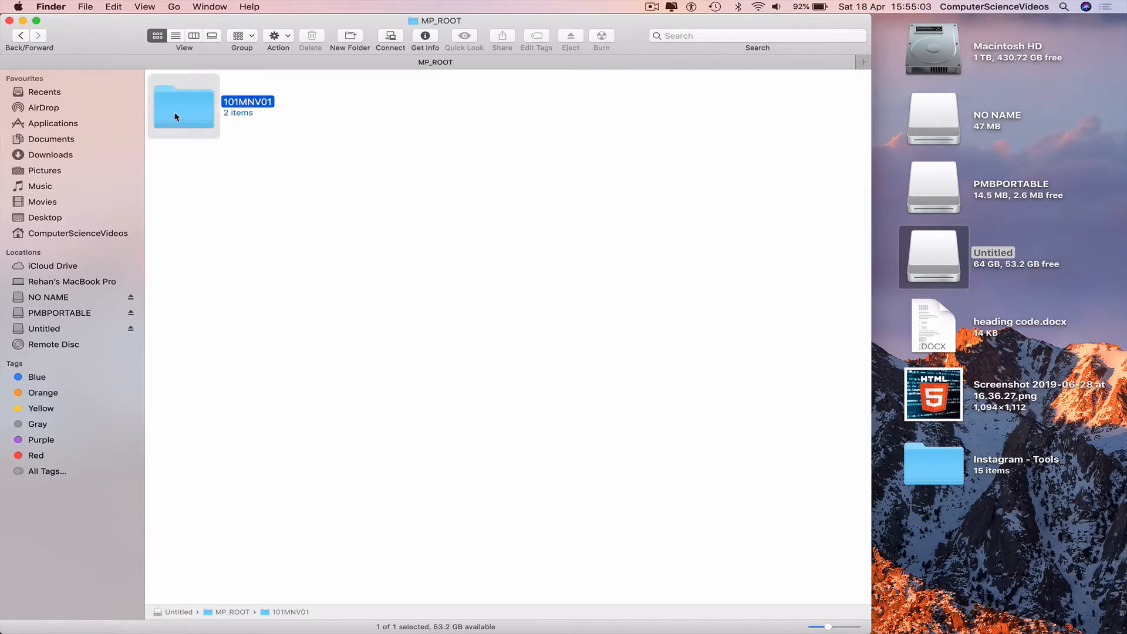
{"action": "double_click", "coordinate": [183, 107]}
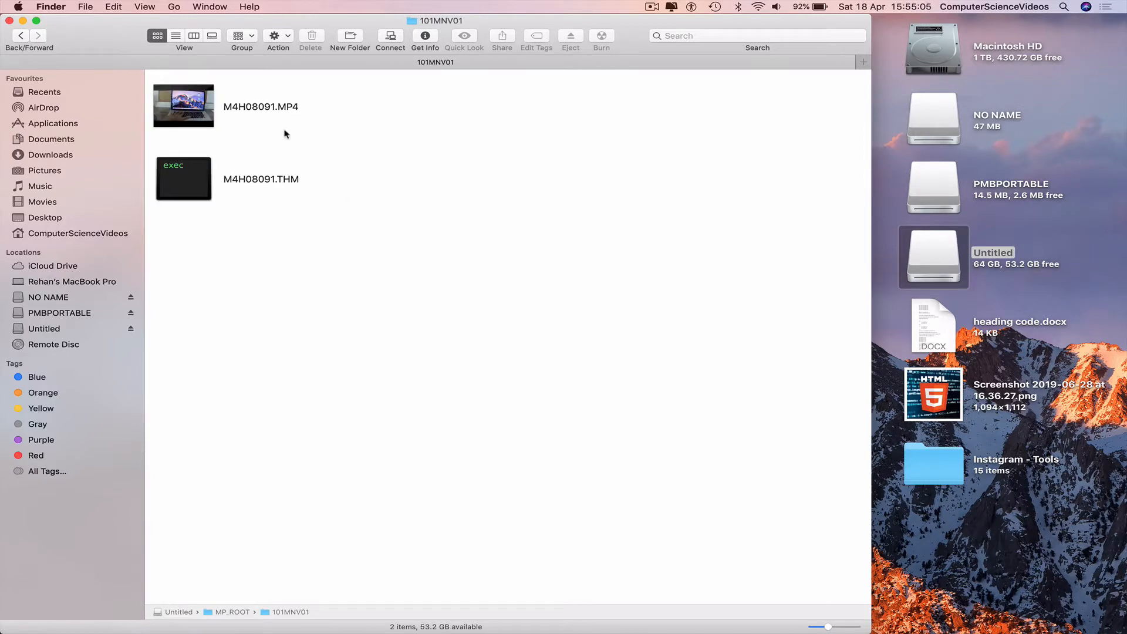
Copy M4H08091.MP4 onto the desktop and open the copy.
{"action": "right_click", "coordinate": [182, 105]}
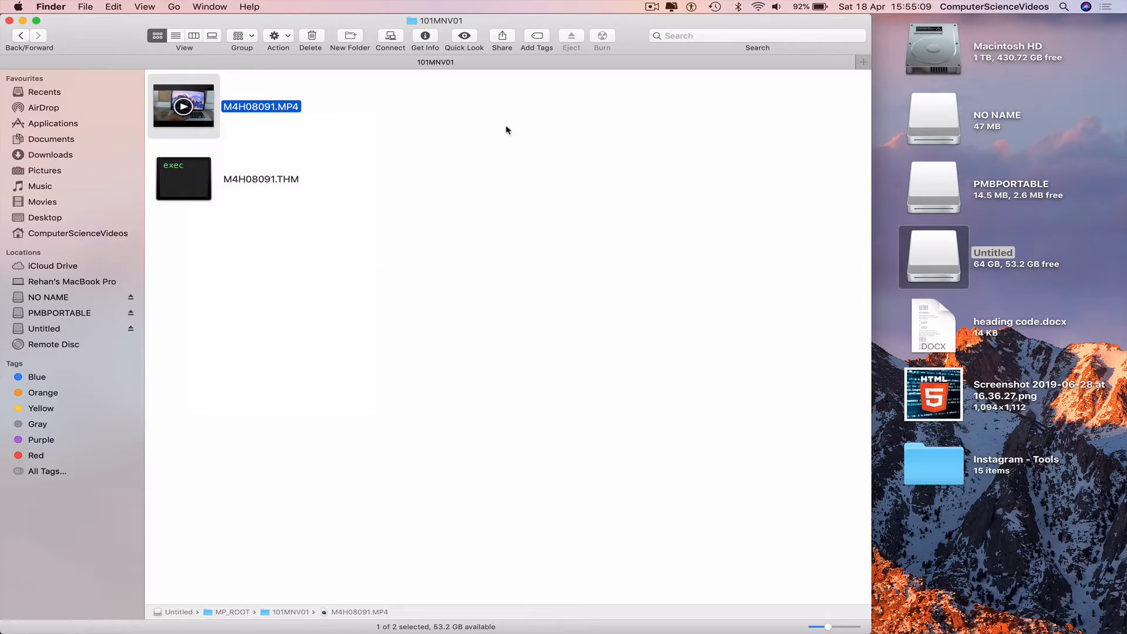
{"action": "left_click", "coordinate": [9, 20]}
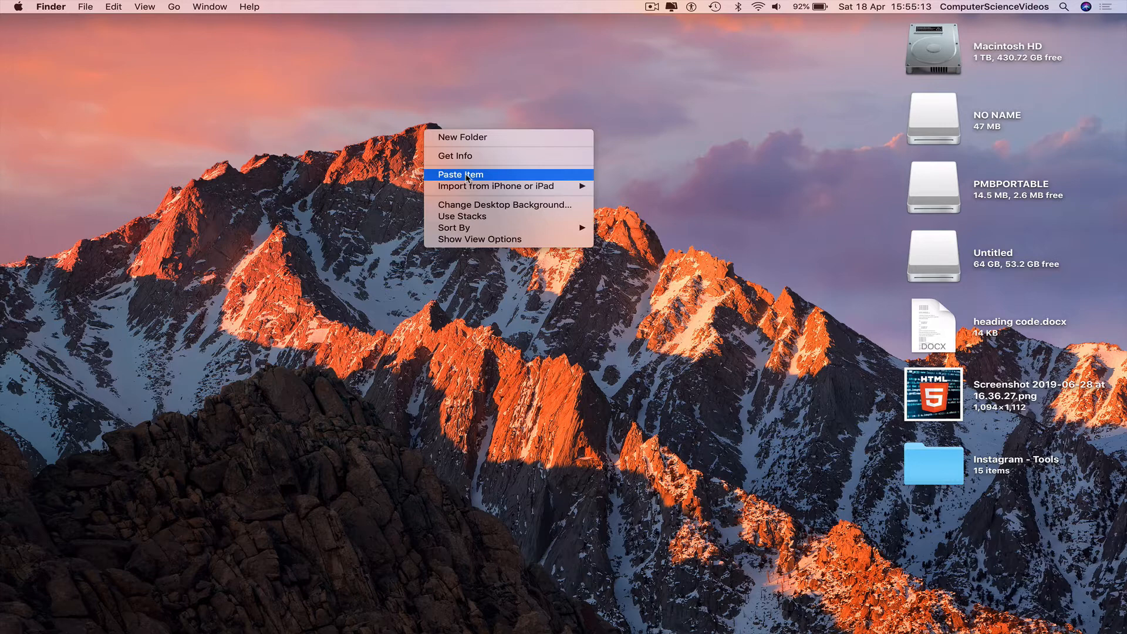
{"action": "left_click", "coordinate": [461, 174]}
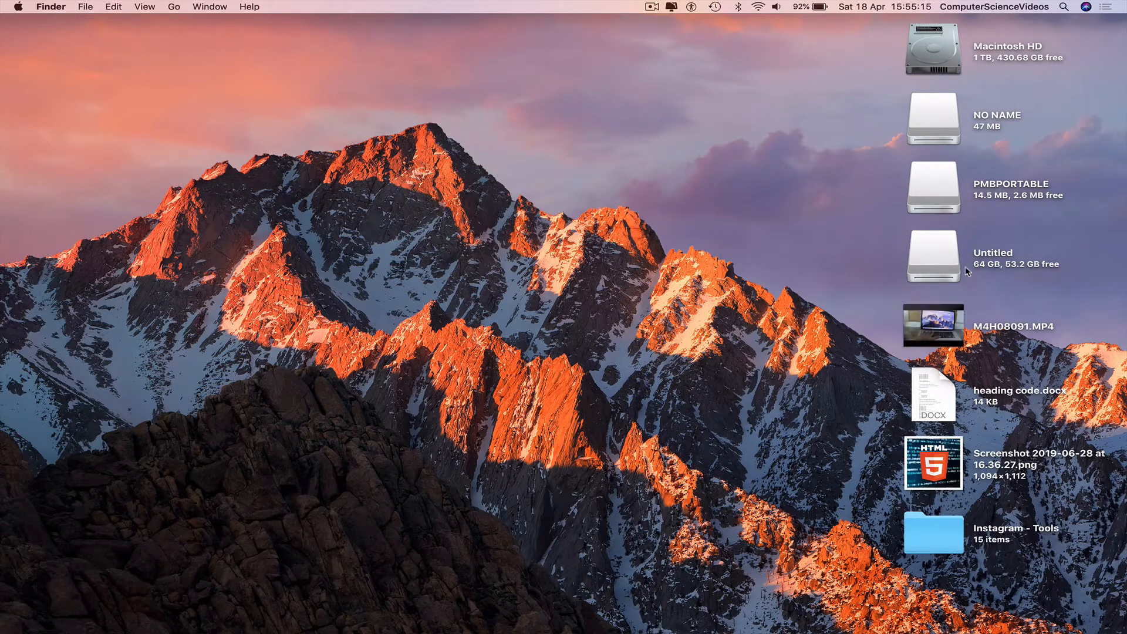
{"action": "double_click", "coordinate": [933, 326]}
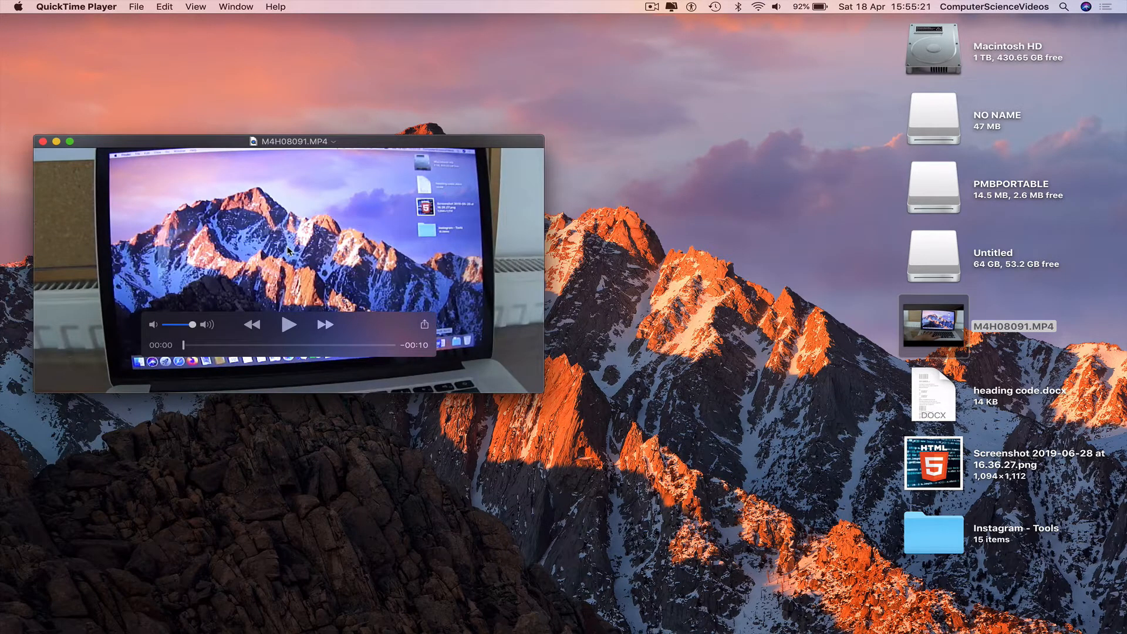
Start playback of the M4H08091.MP4 clip, then quit from the QuickTime Player menu.
{"action": "left_click", "coordinate": [290, 324]}
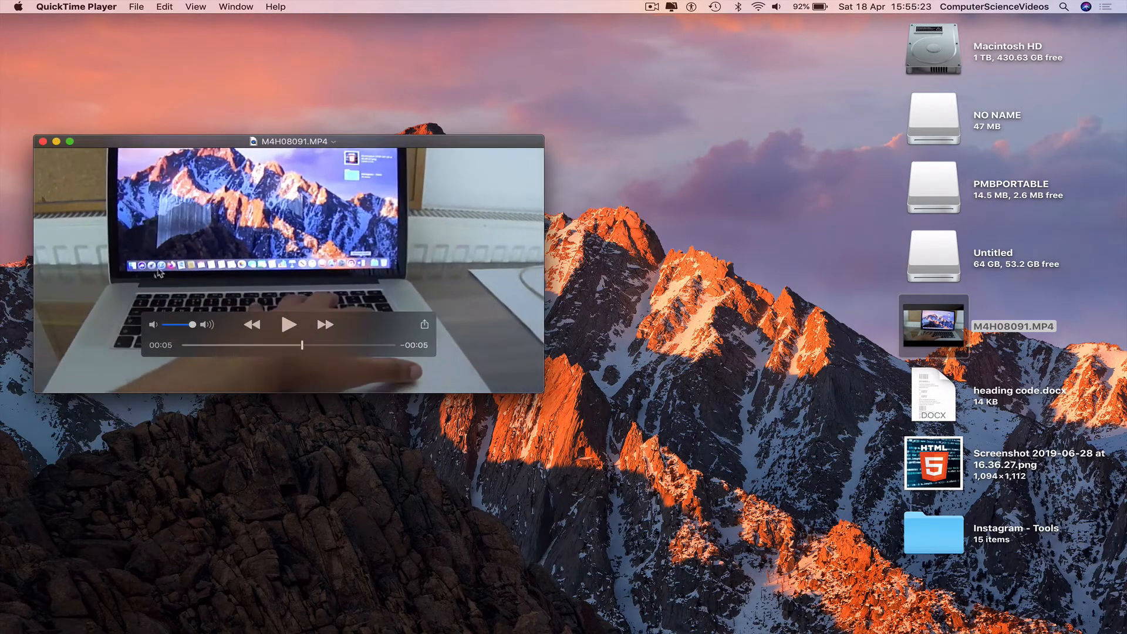
{"action": "left_click", "coordinate": [76, 6]}
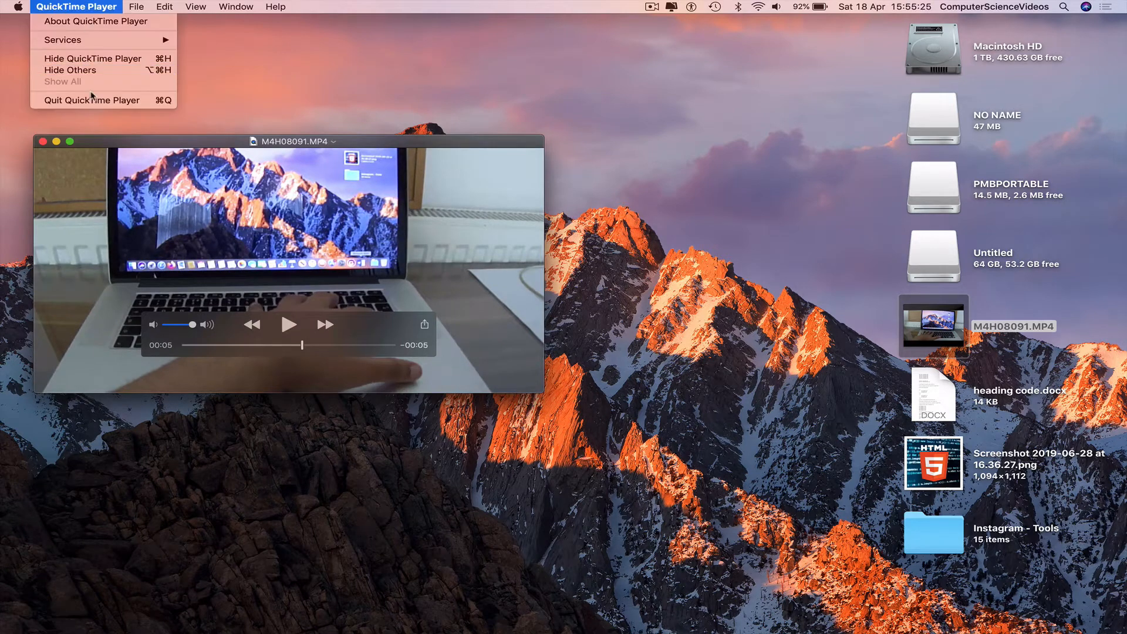
{"action": "left_click", "coordinate": [92, 99]}
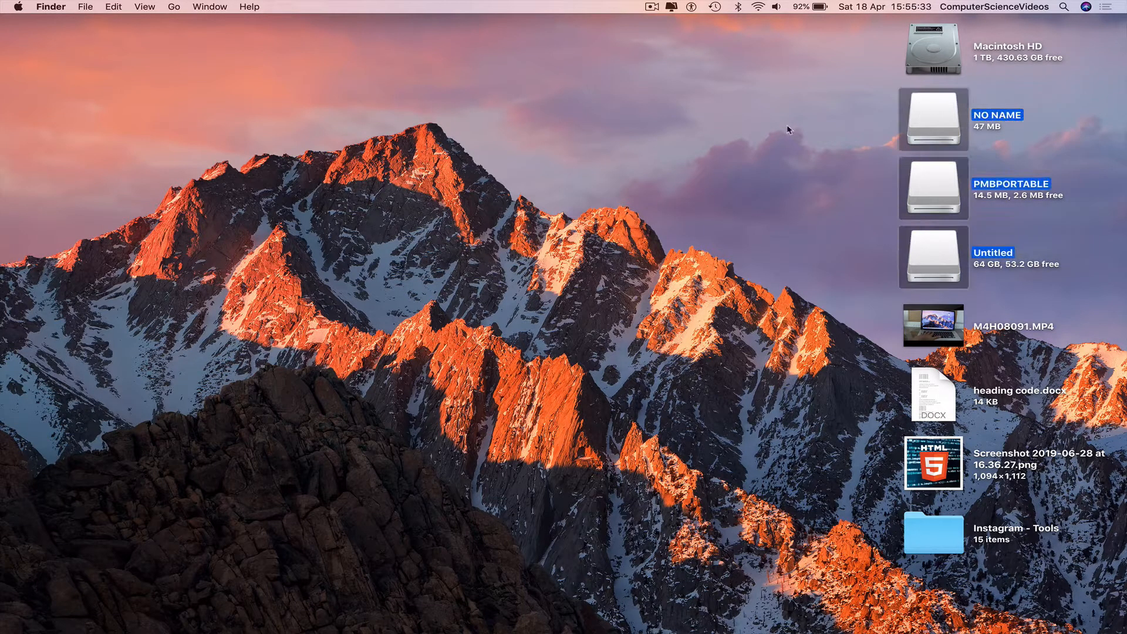
{"action": "mouse_move", "coordinate": [742, 139]}
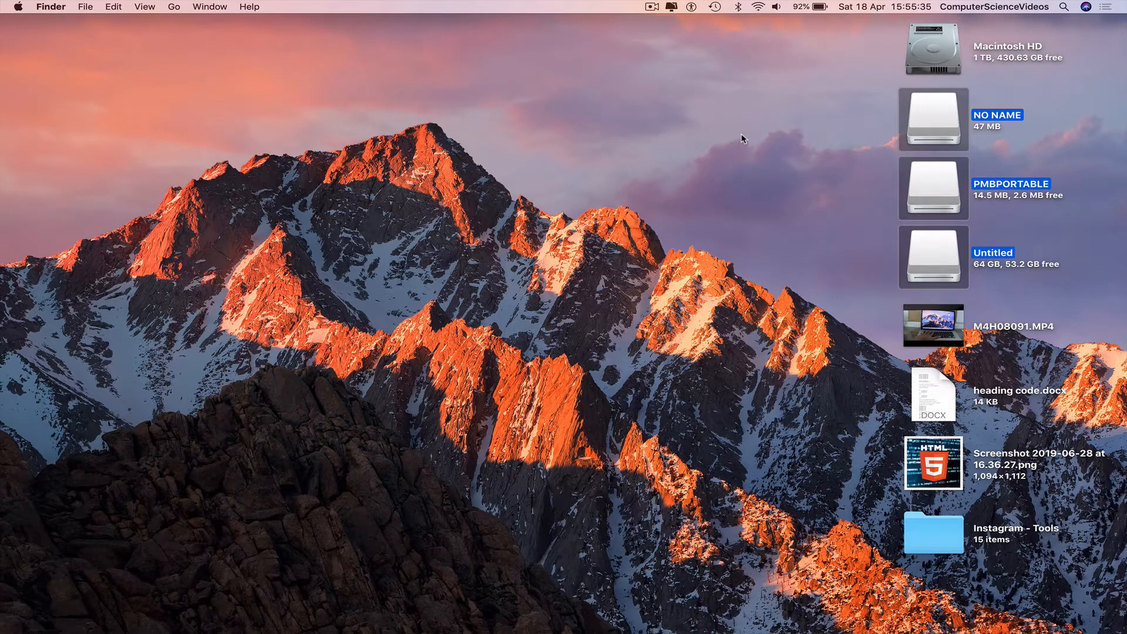